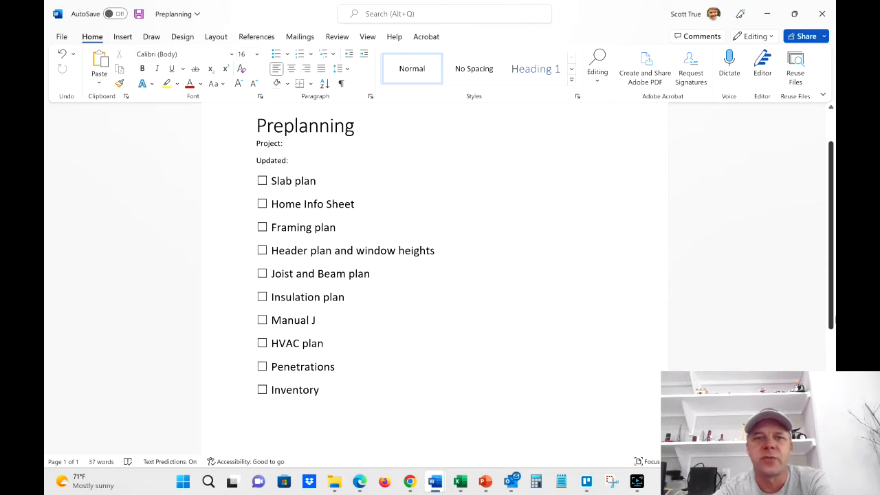
pyautogui.click(437, 250)
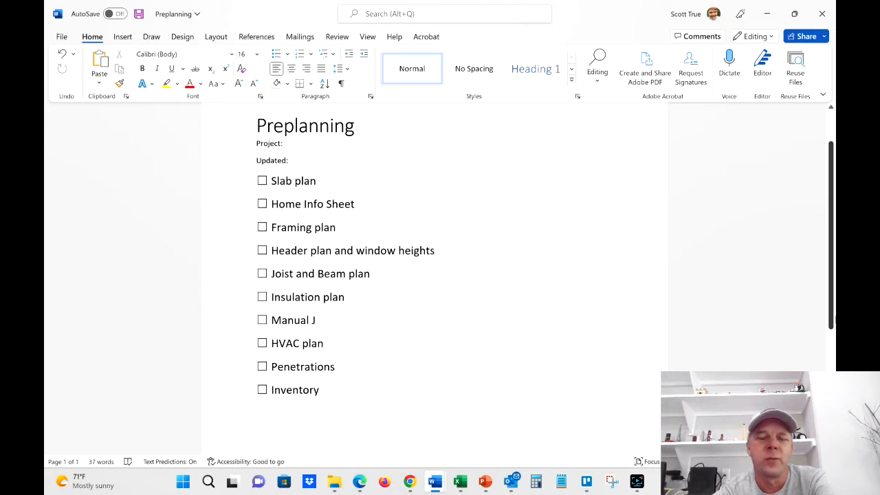
pyautogui.click(437, 250)
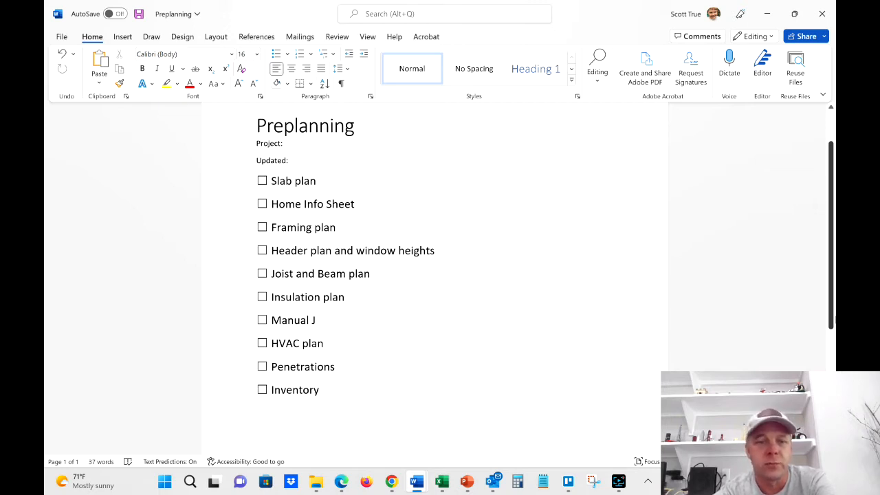
pyautogui.click(436, 251)
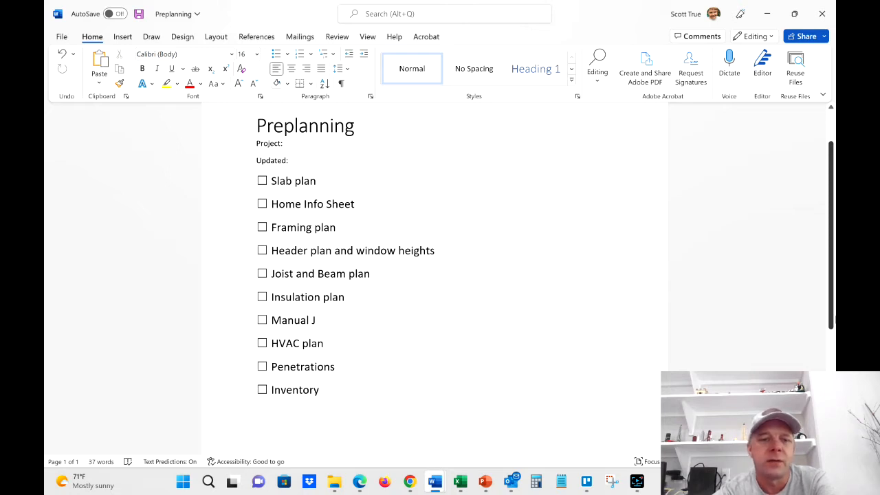
pyautogui.click(437, 251)
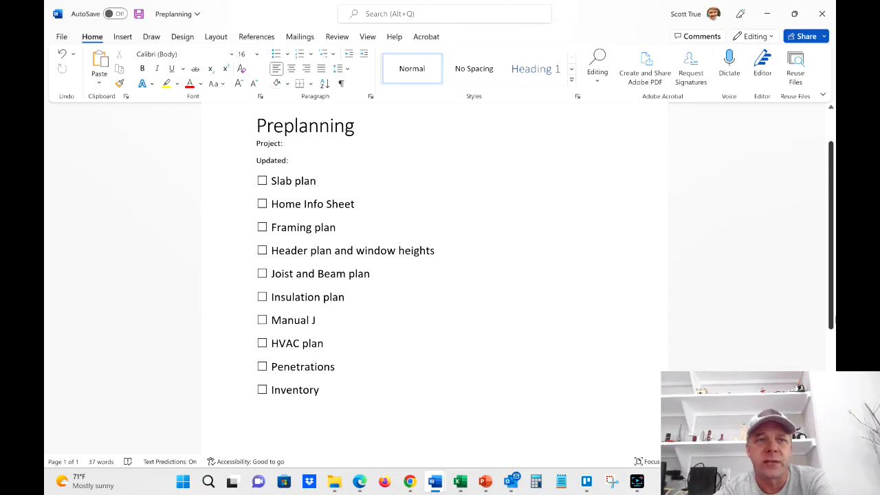
pyautogui.click(437, 250)
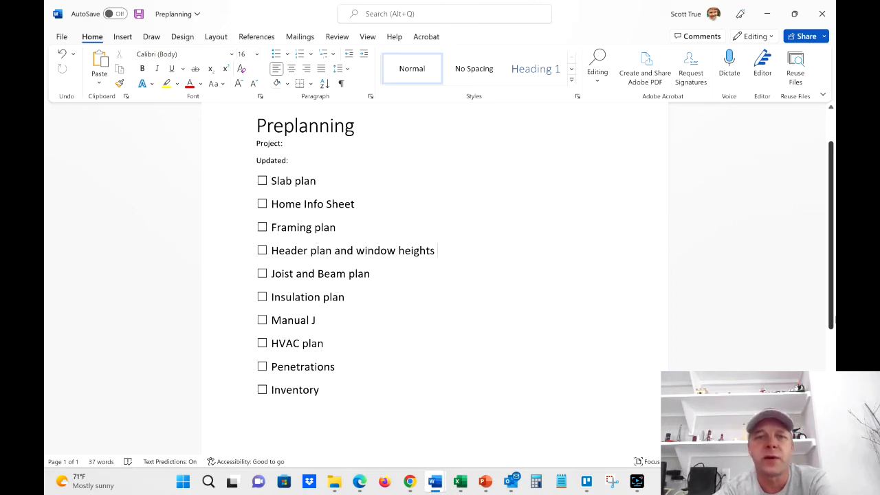
pyautogui.click(437, 250)
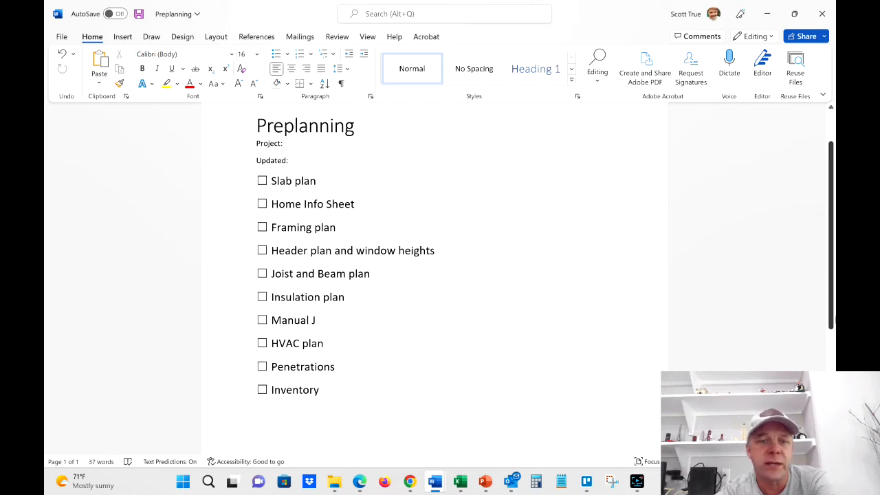
pyautogui.click(437, 250)
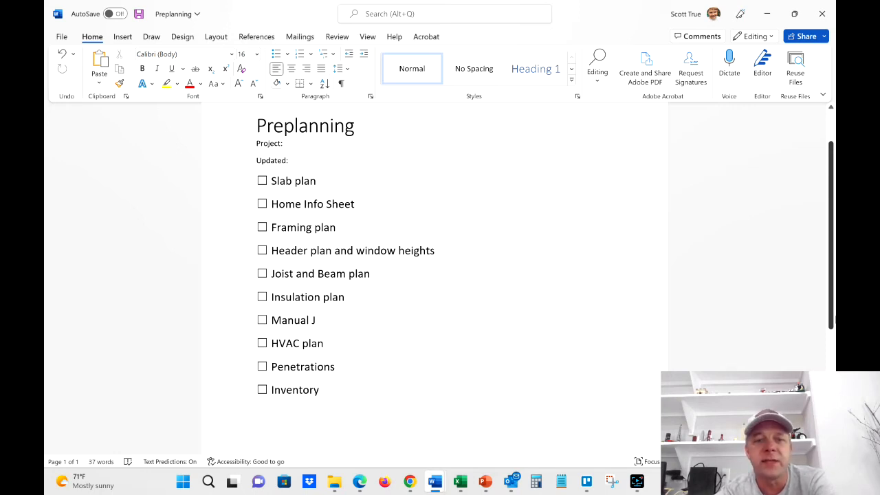
pyautogui.click(435, 250)
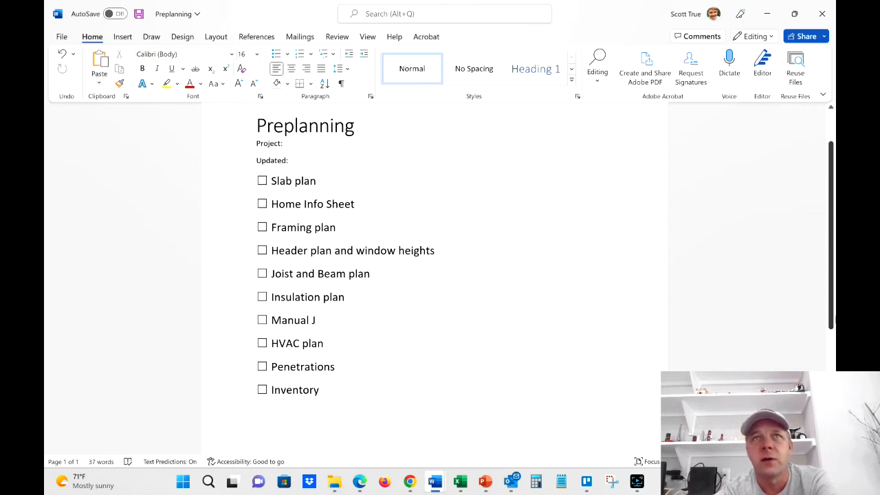
pyautogui.click(435, 250)
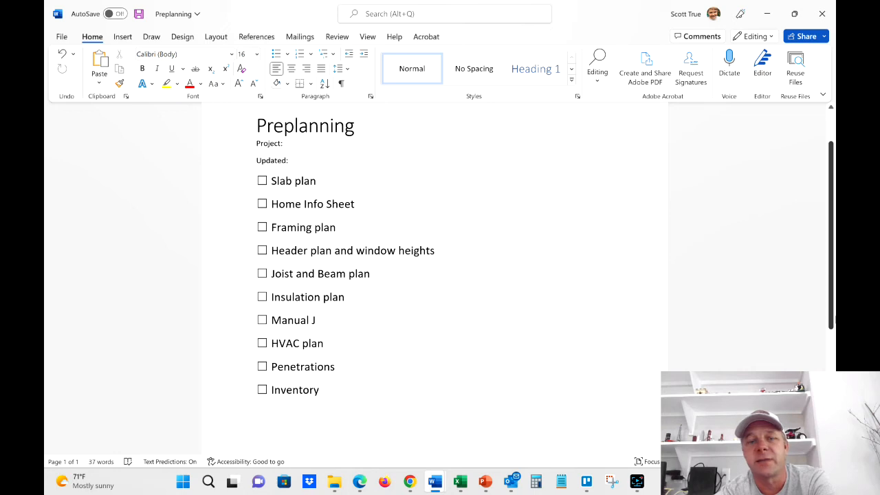
pyautogui.click(437, 250)
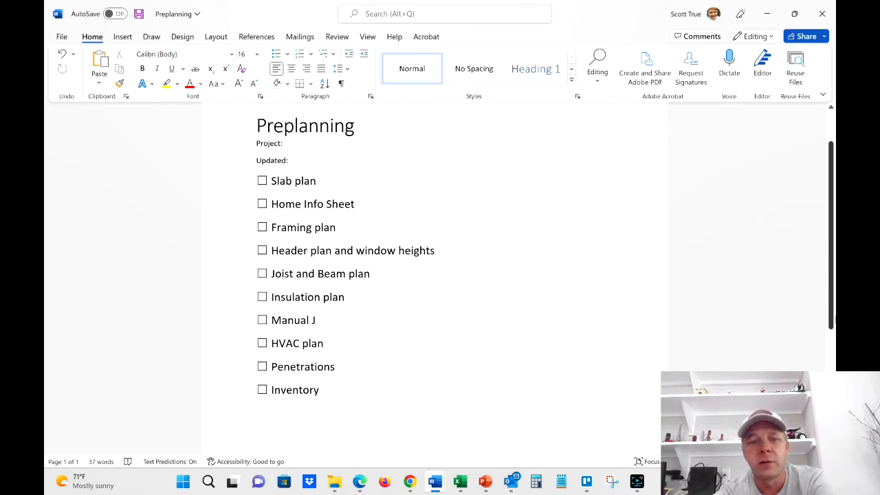
pyautogui.click(437, 251)
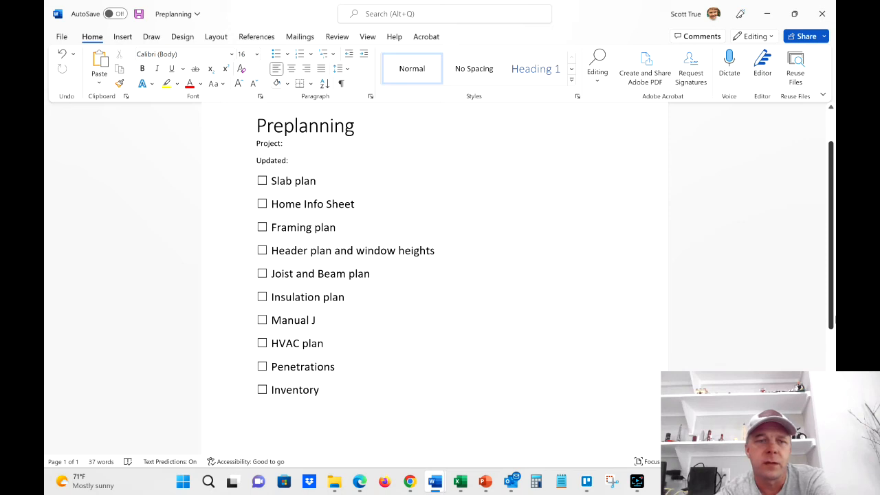
pyautogui.click(437, 250)
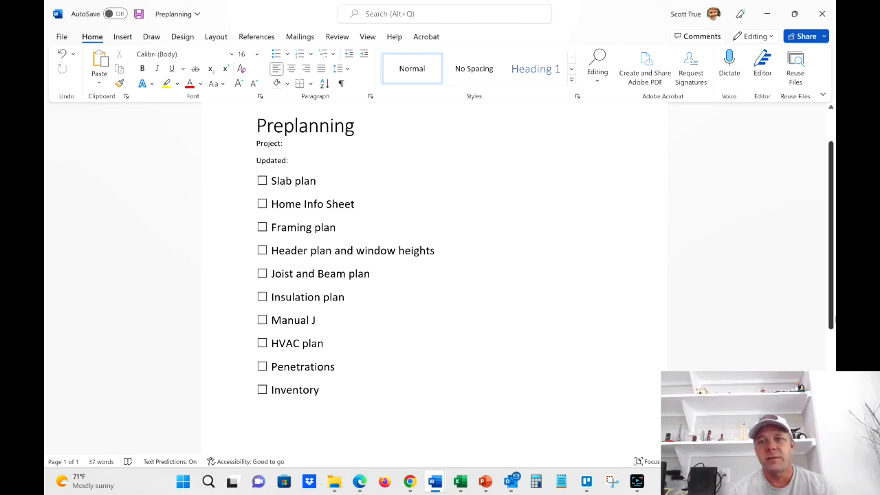
pyautogui.click(437, 250)
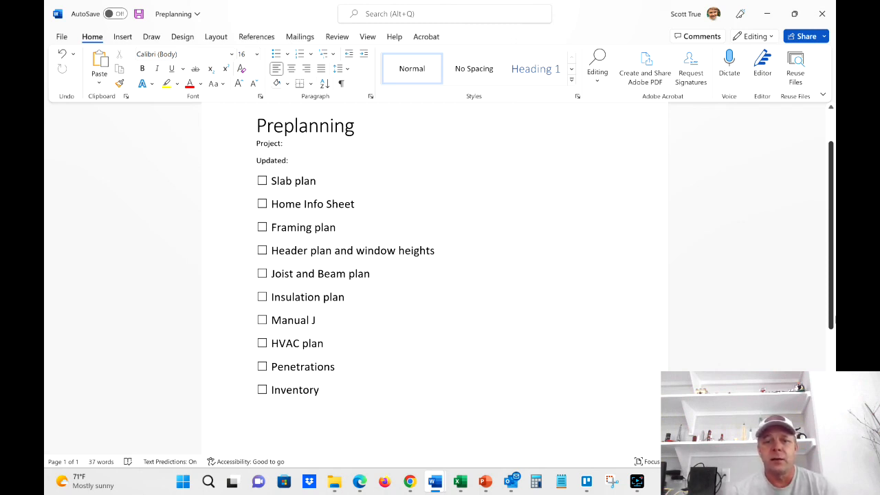
pyautogui.click(437, 250)
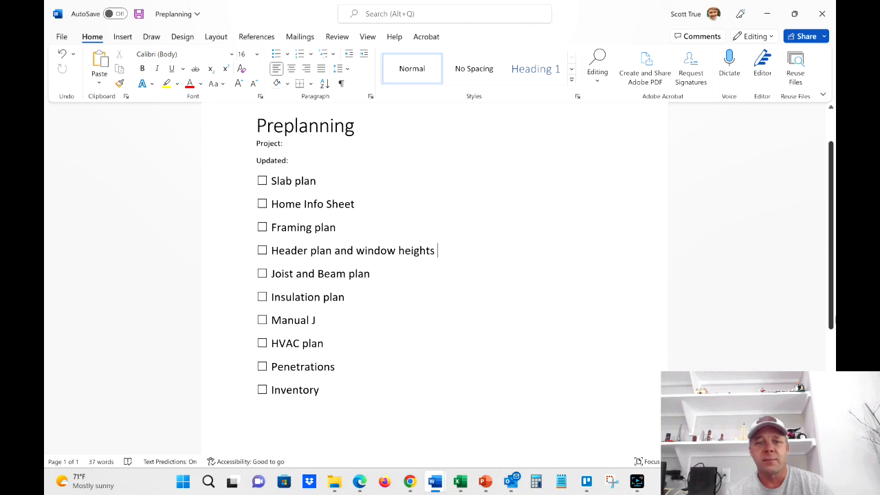